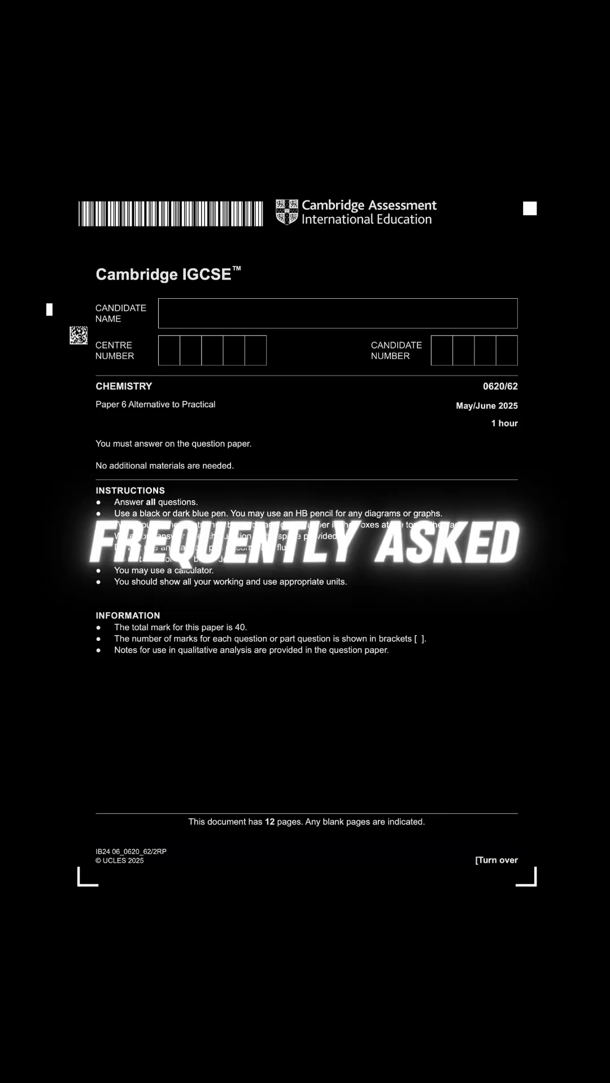
{"action": "scroll", "scroll_direction": "down", "scroll_amount": 3}
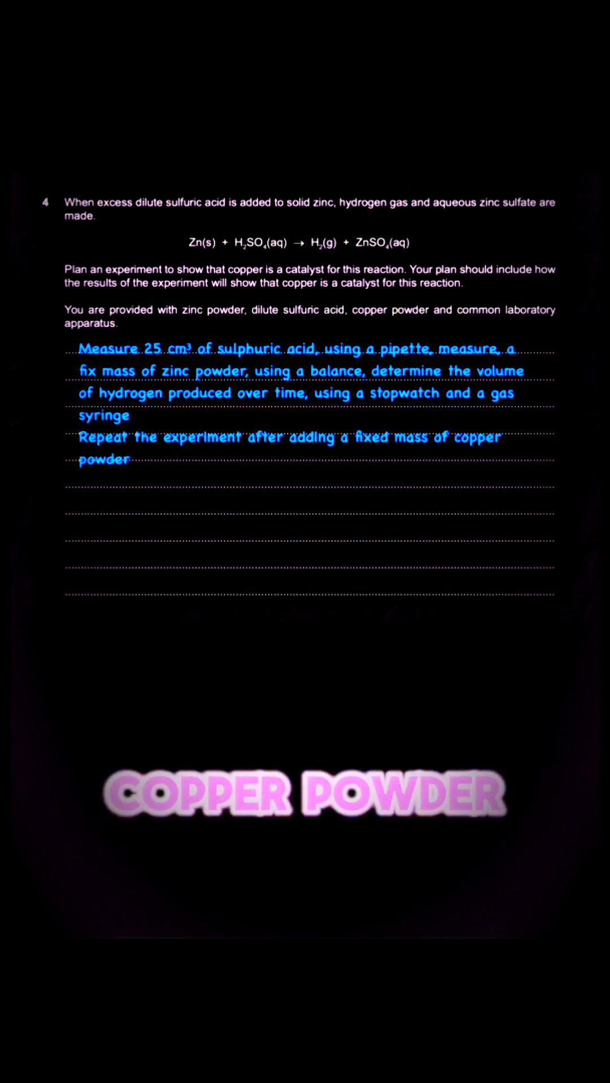
{"action": "type", "text": "Filter the copper powder"}
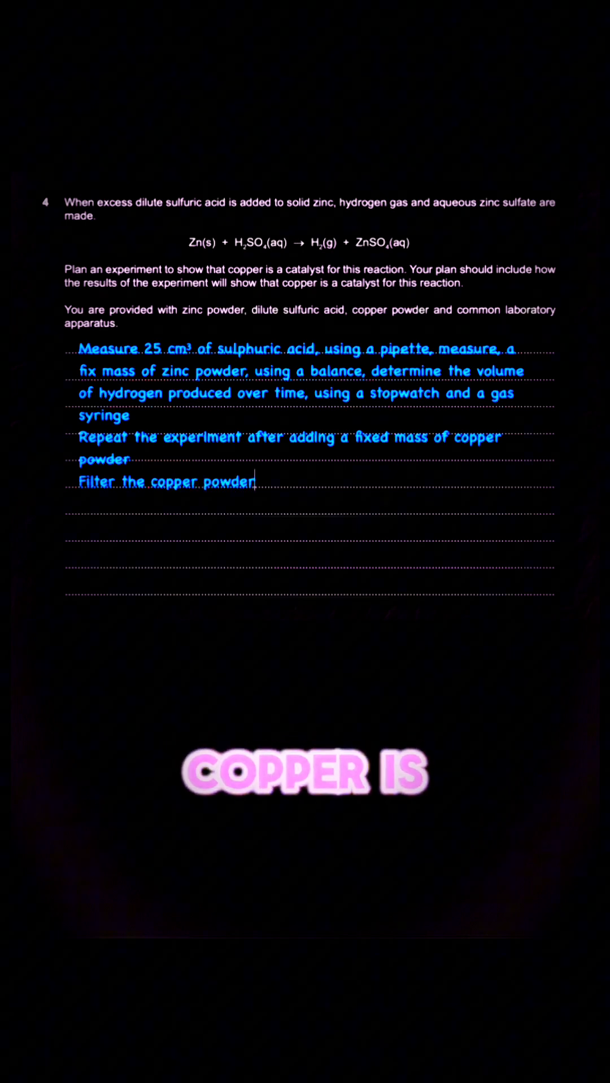
{"action": "type", "text": "dry and measure the mass again"}
{"action": "left_click", "coordinate": [309, 501]}
{"action": "type", "text": "If"}
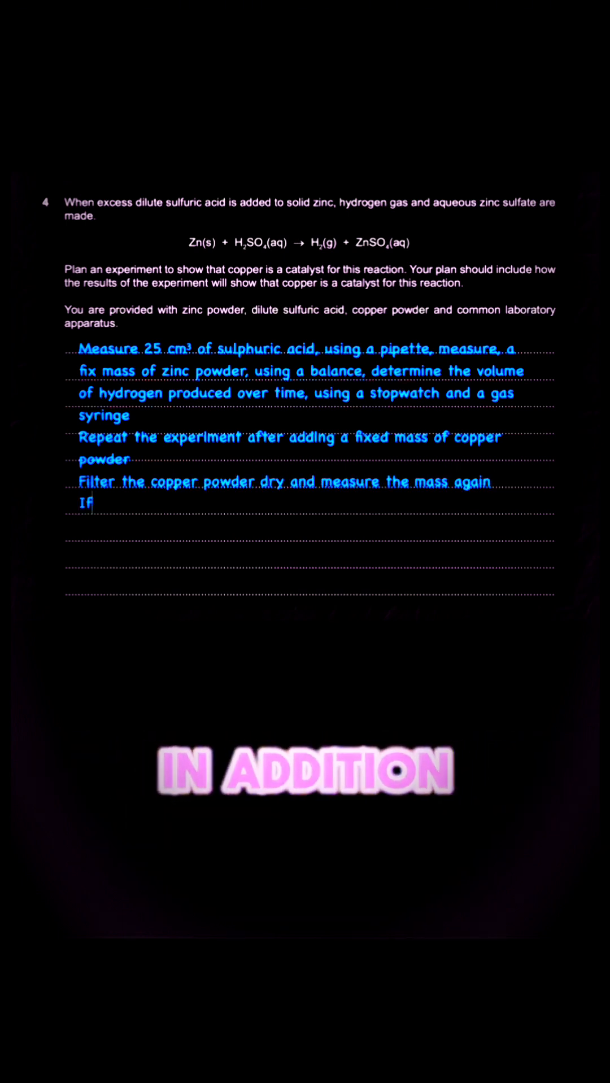